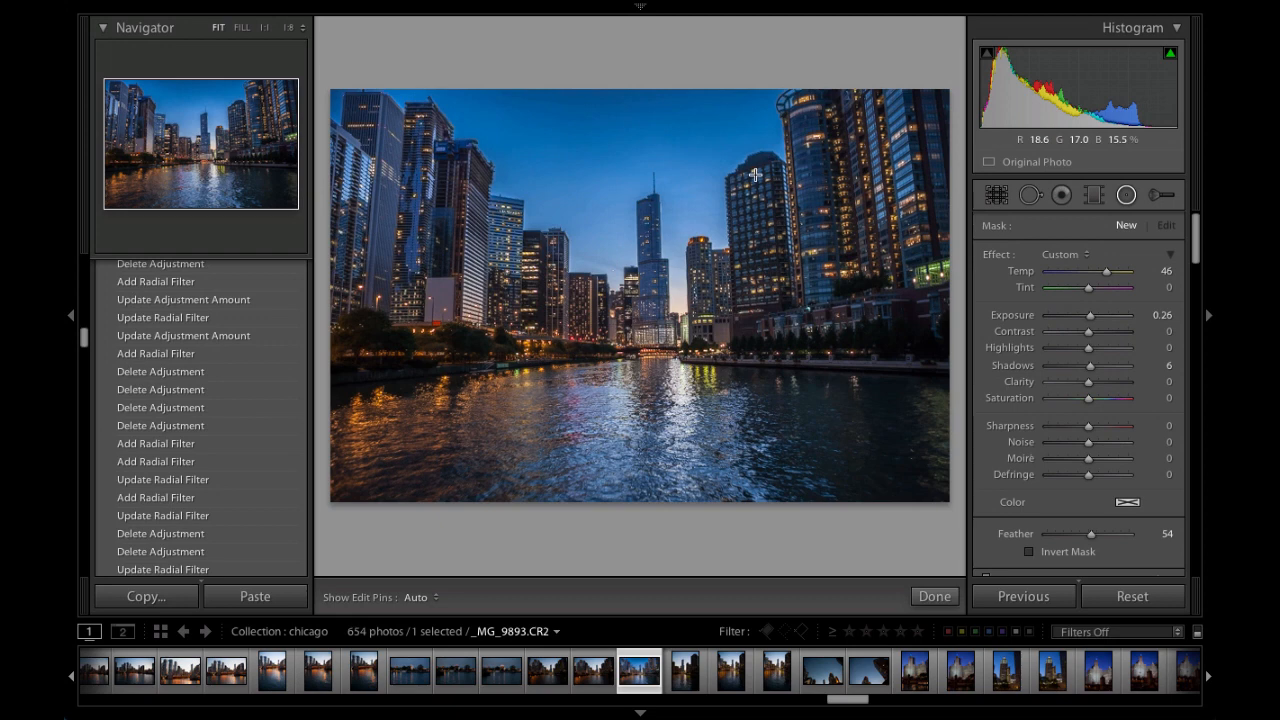
mouse_move(905, 6)
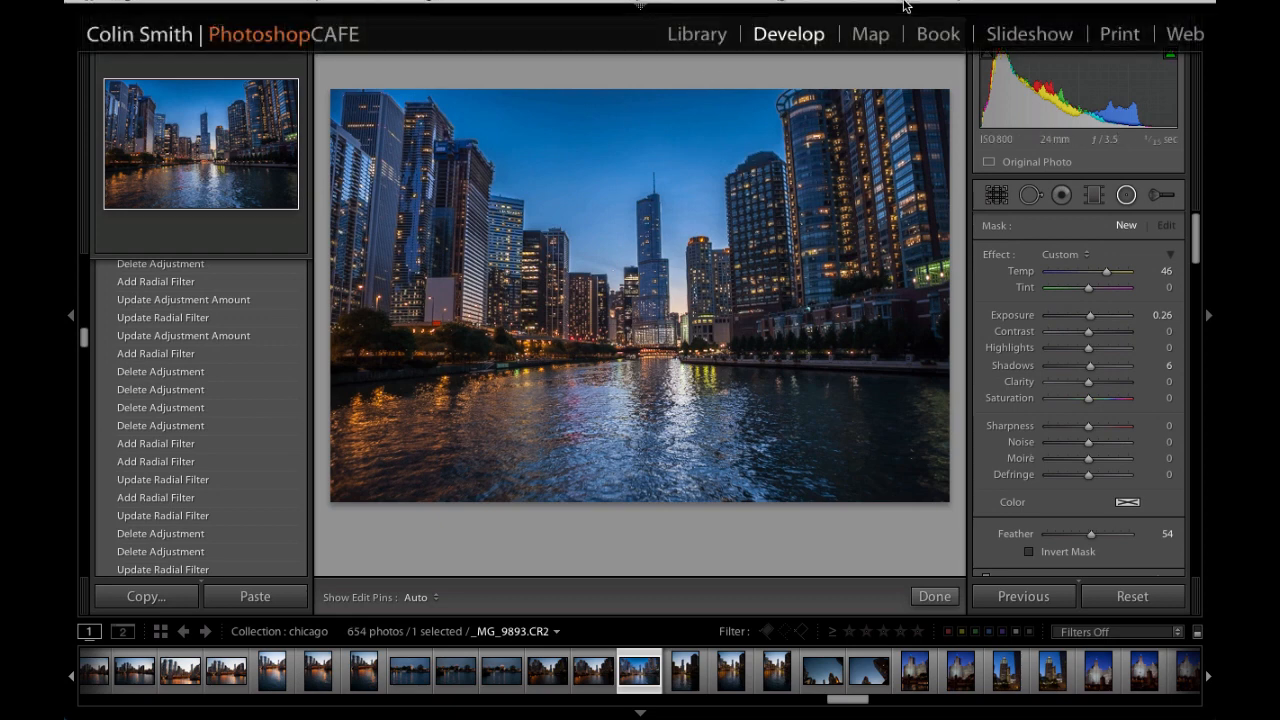
mouse_move(776, 60)
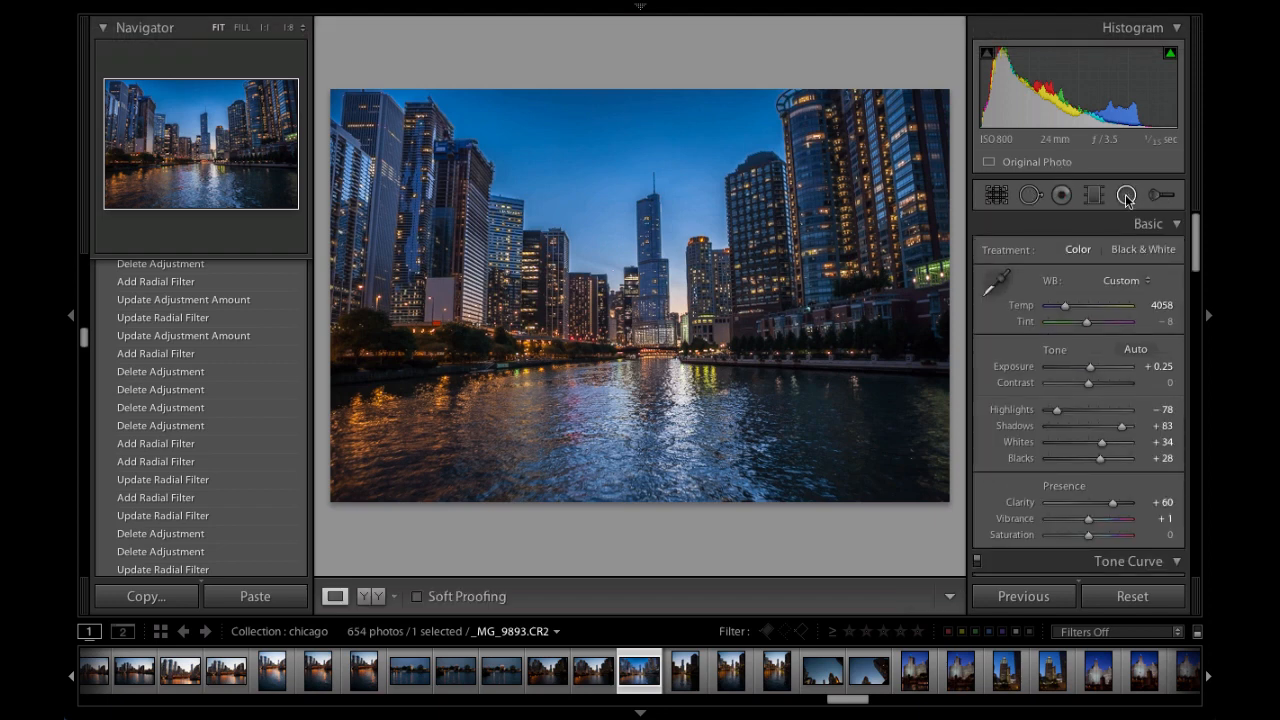
Step: Activate the radial filter adjustment tool for the river scene
left_click(1126, 194)
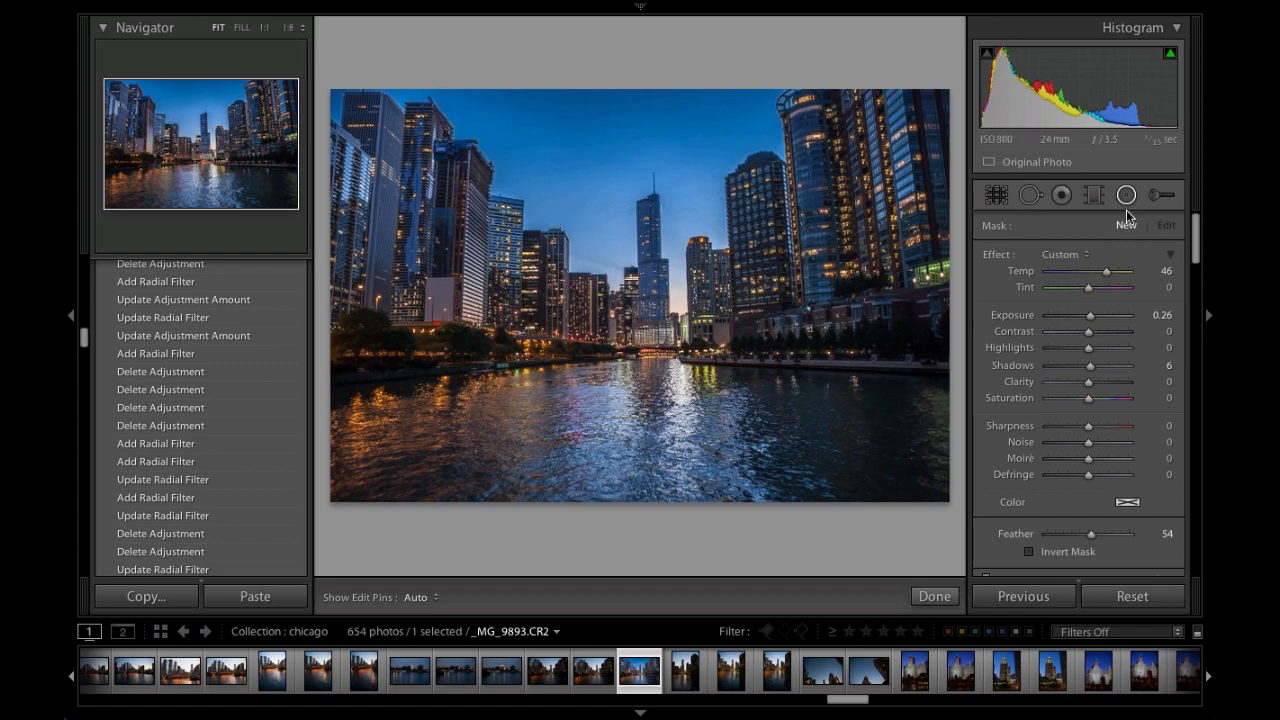
left_click(933, 595)
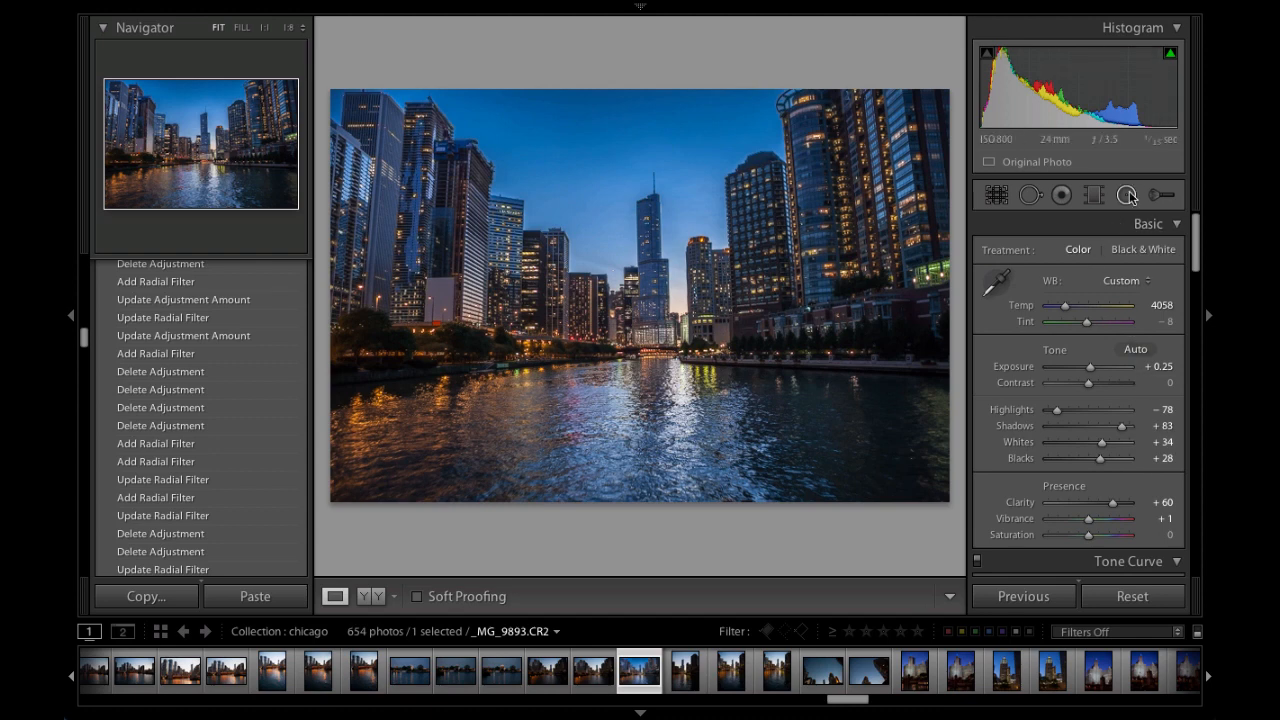
left_click(1127, 195)
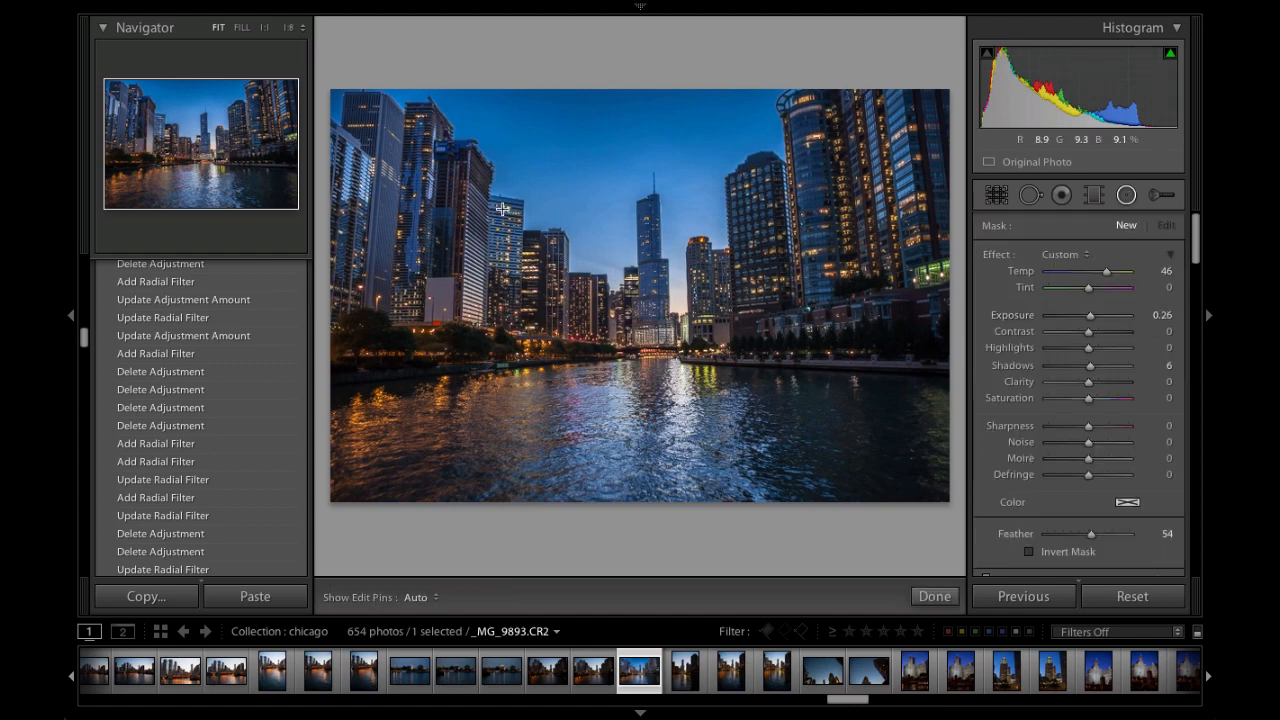
mouse_move(554, 263)
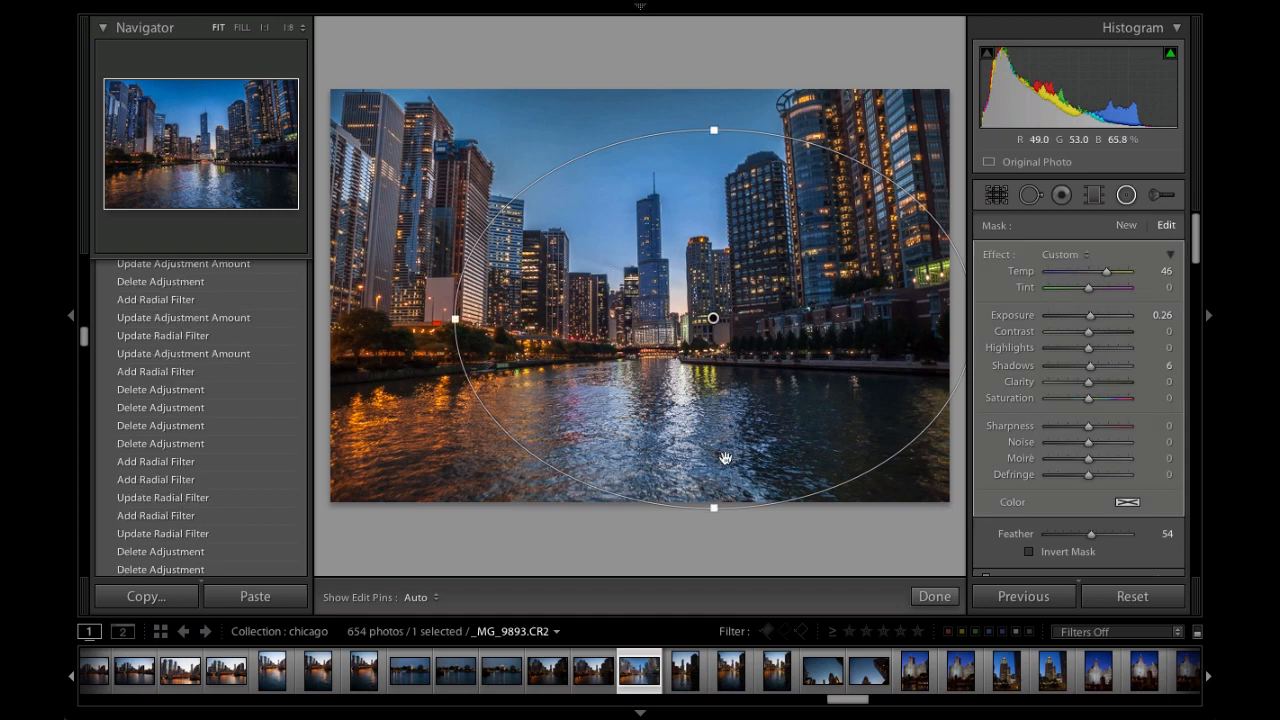
mouse_move(487, 130)
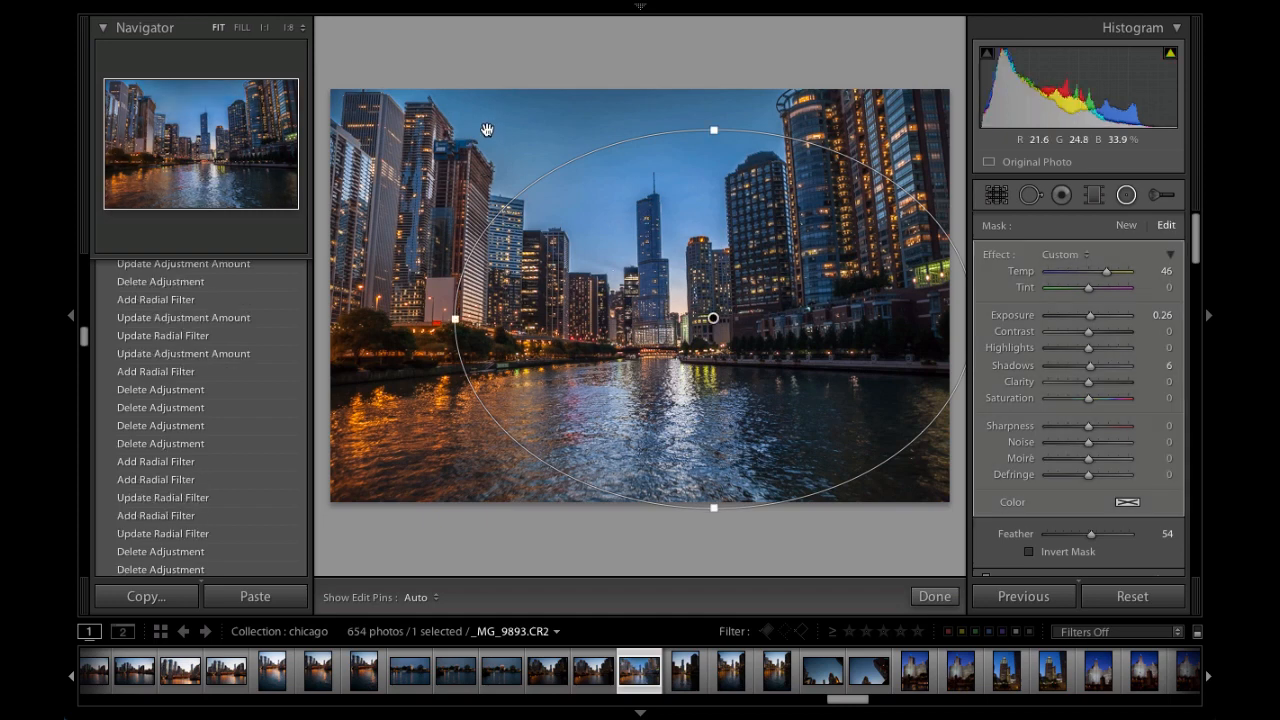
mouse_move(848, 355)
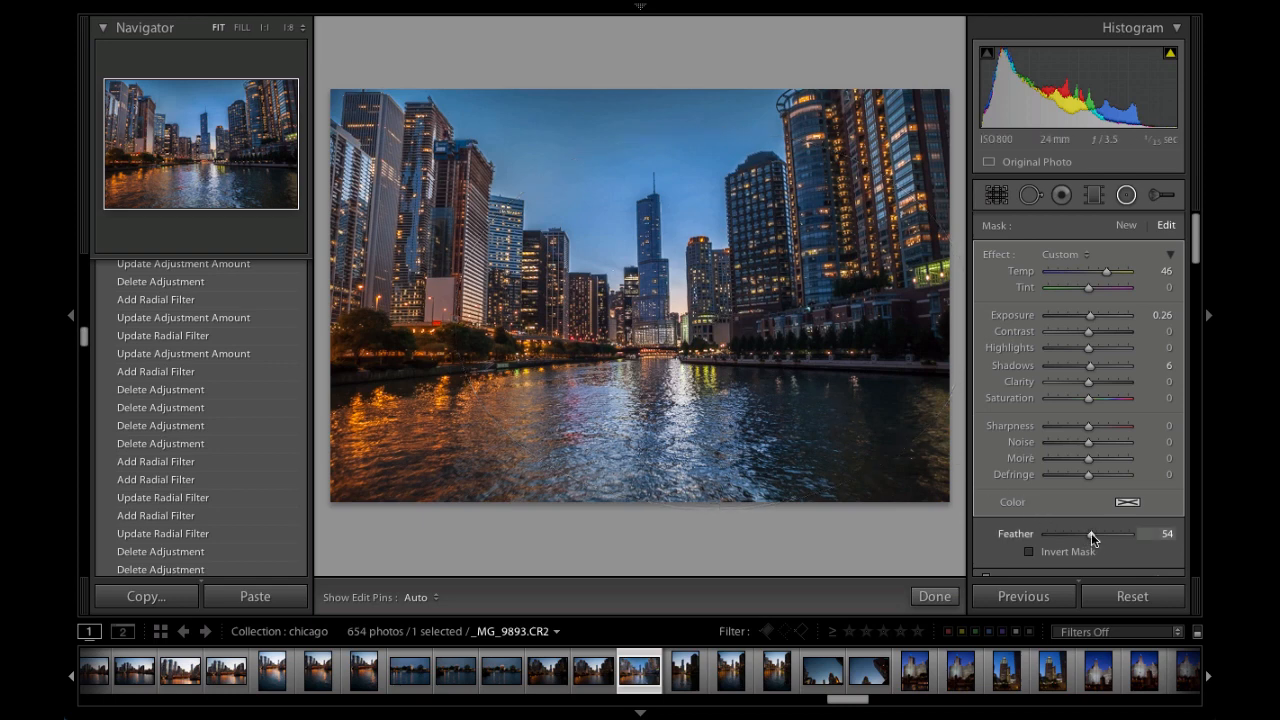
Step: Try feather values from 0 to 99 and settle the edge softness at 52
left_click_drag(1089, 533, 1047, 533)
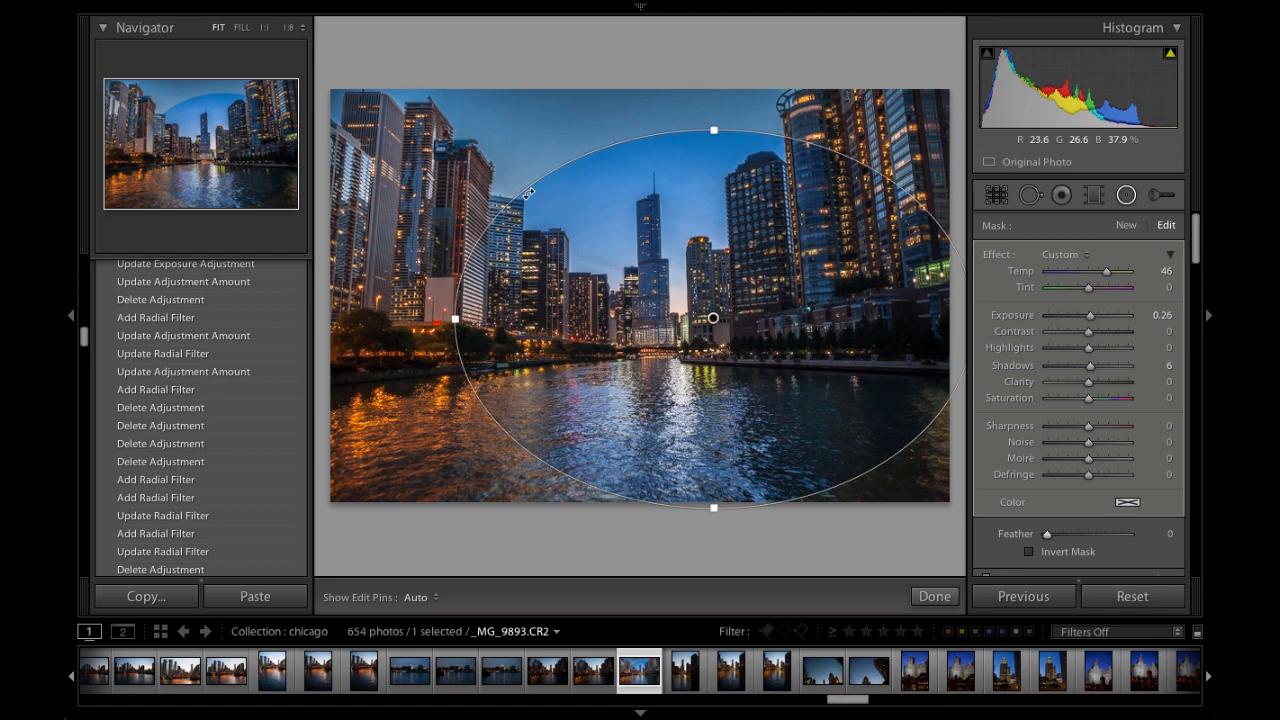
left_click_drag(1047, 533, 1080, 533)
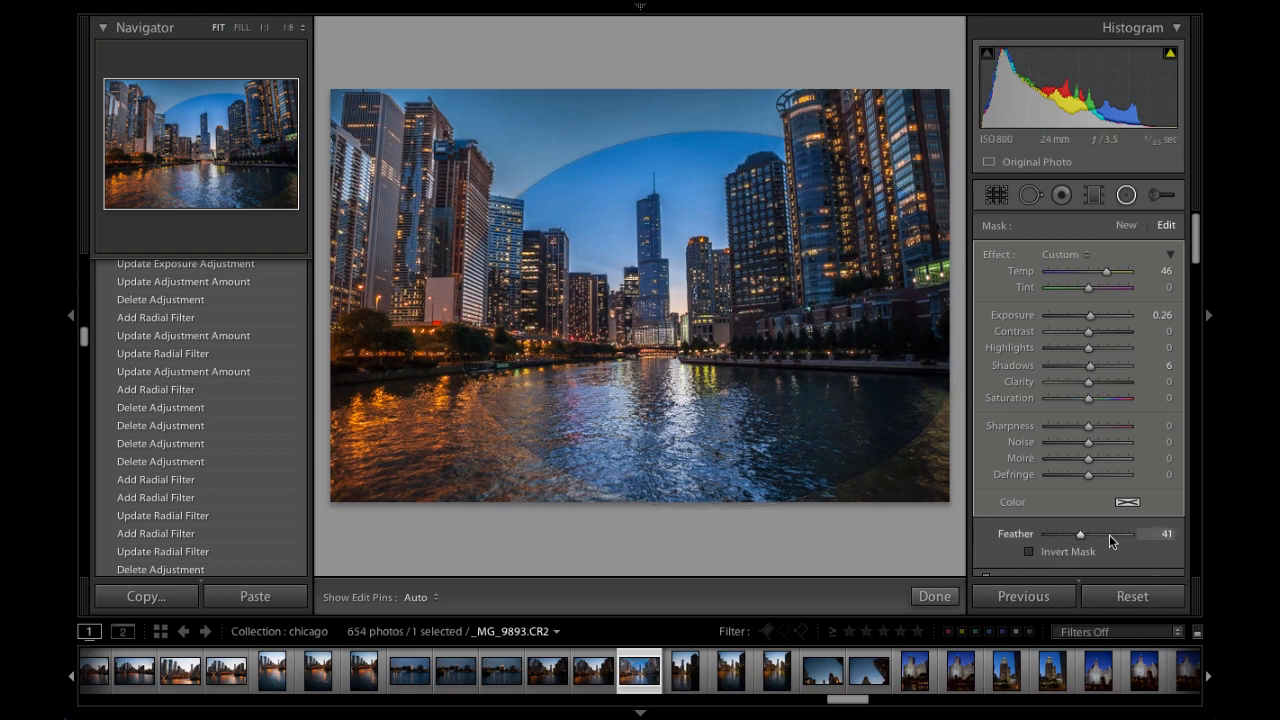
left_click_drag(1080, 533, 1128, 533)
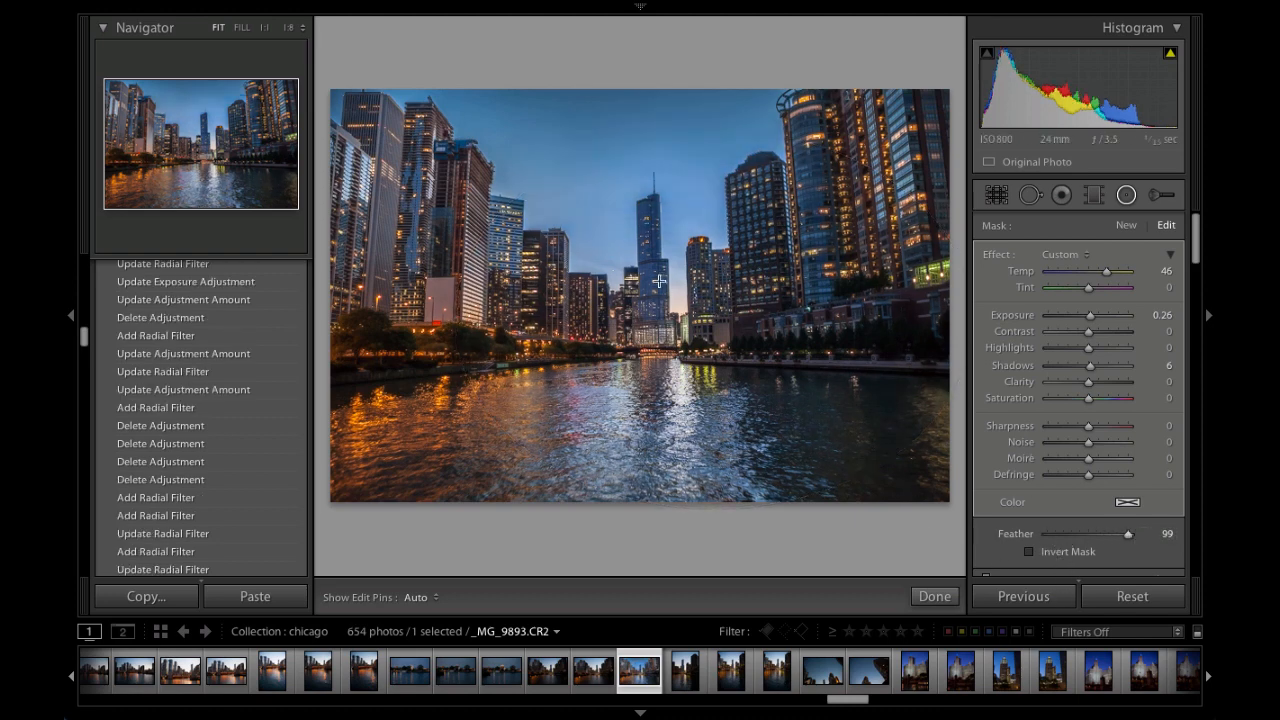
mouse_move(688, 313)
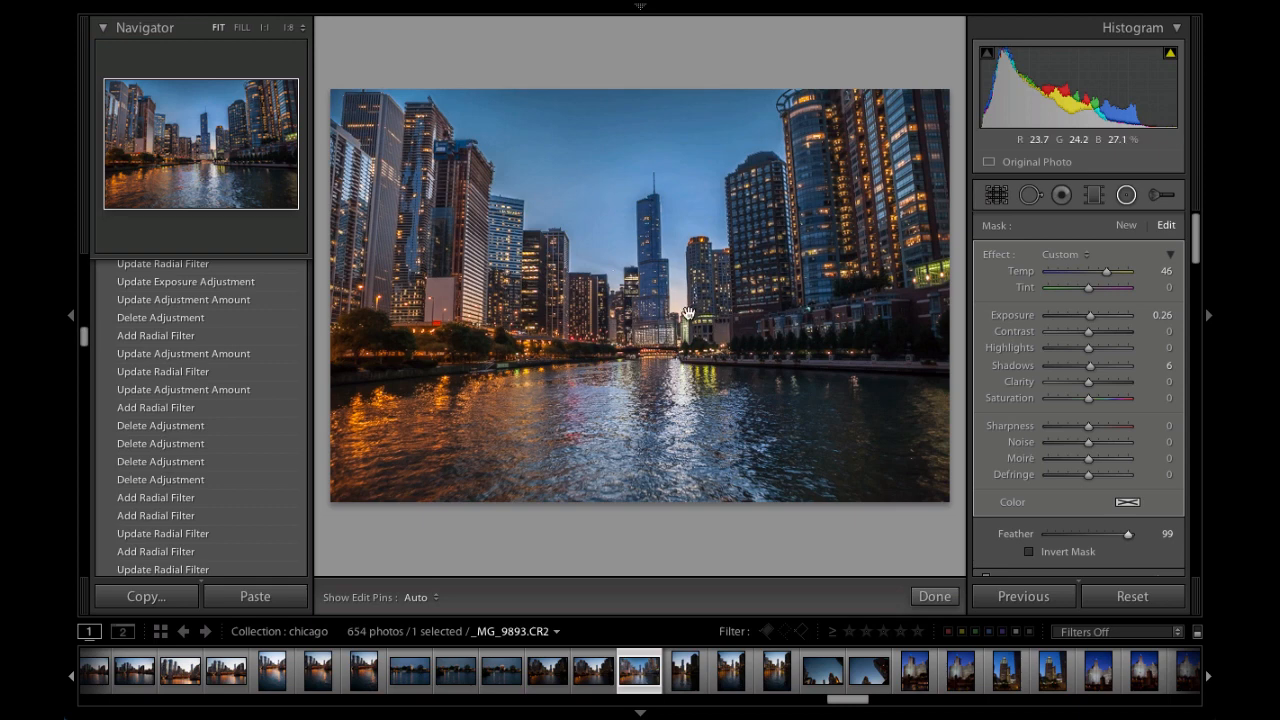
left_click_drag(1127, 533, 1088, 533)
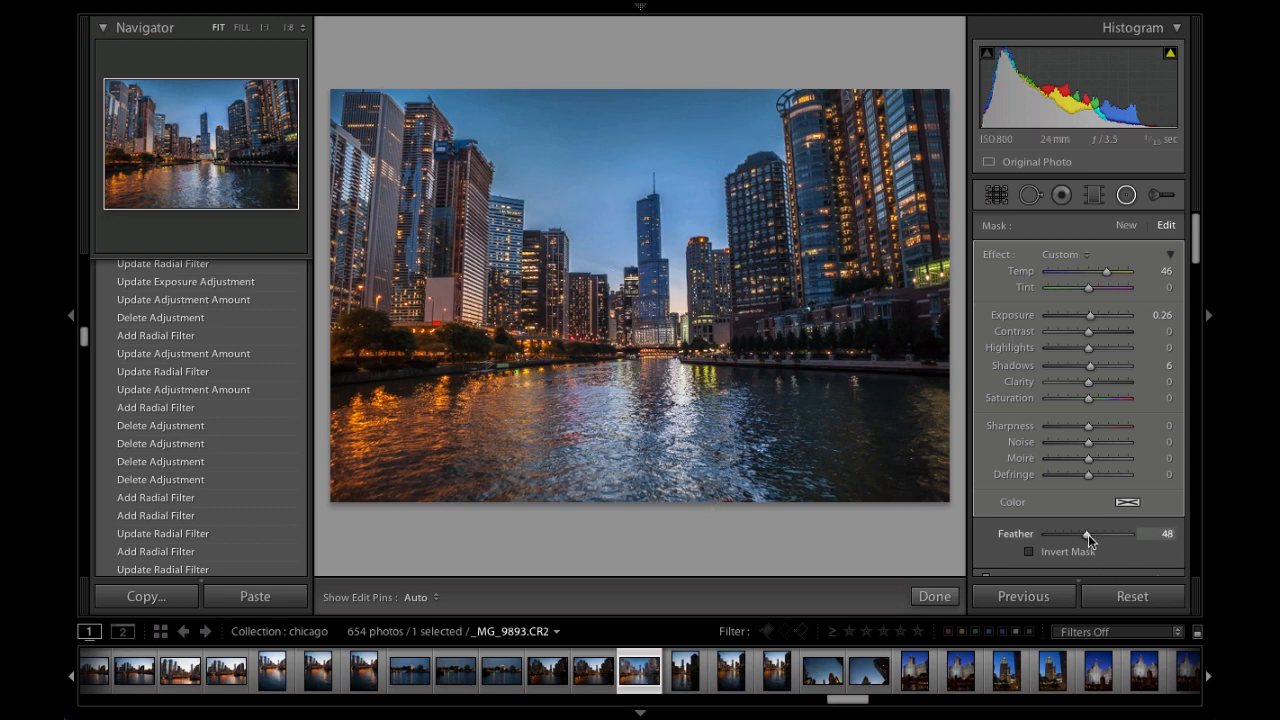
left_click_drag(1085, 533, 1090, 533)
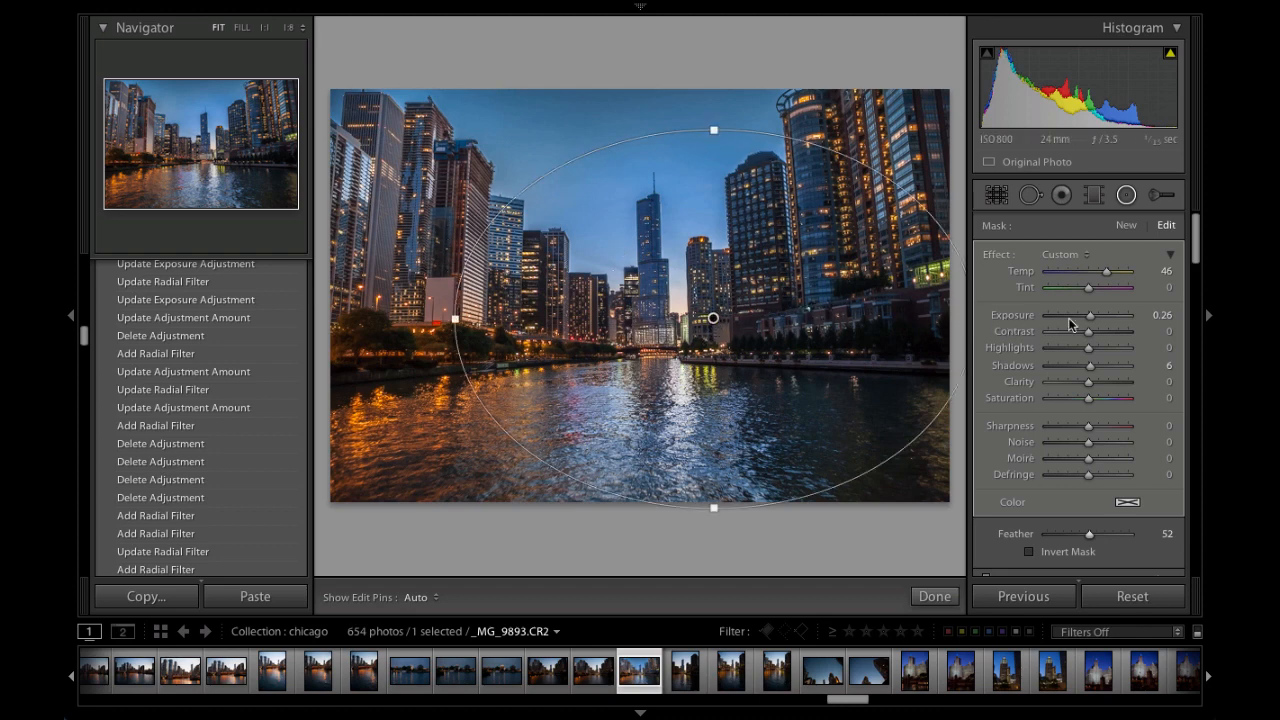
Step: Darken outside the ellipse to exposure -2.17 and reshape it as a tilted oval around the skyline towers
left_click_drag(1093, 314, 1063, 314)
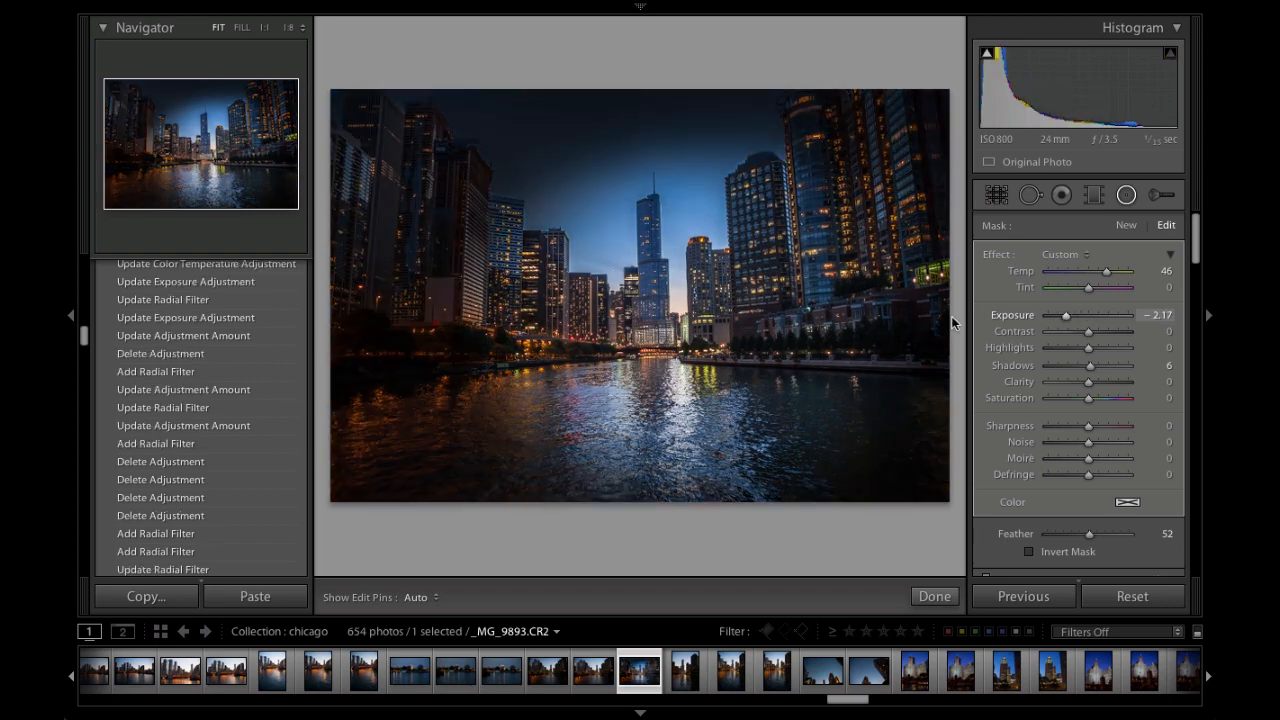
mouse_move(640, 459)
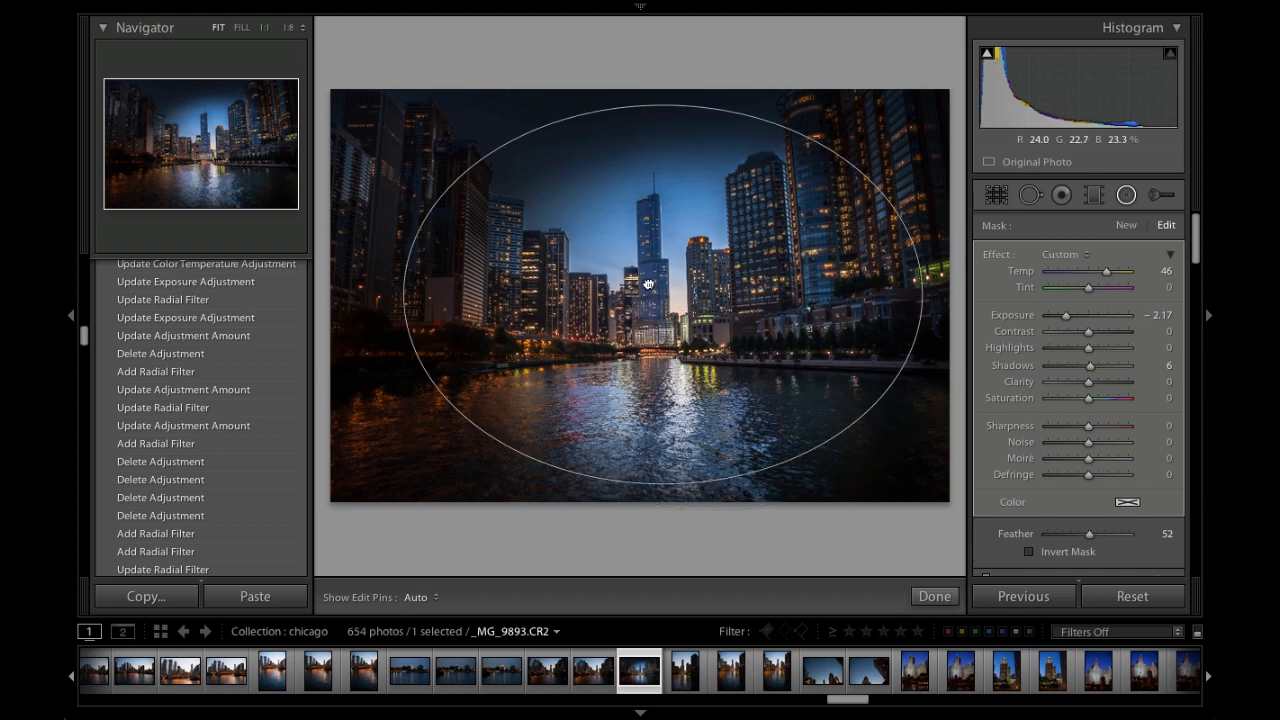
left_click_drag(648, 283, 601, 275)
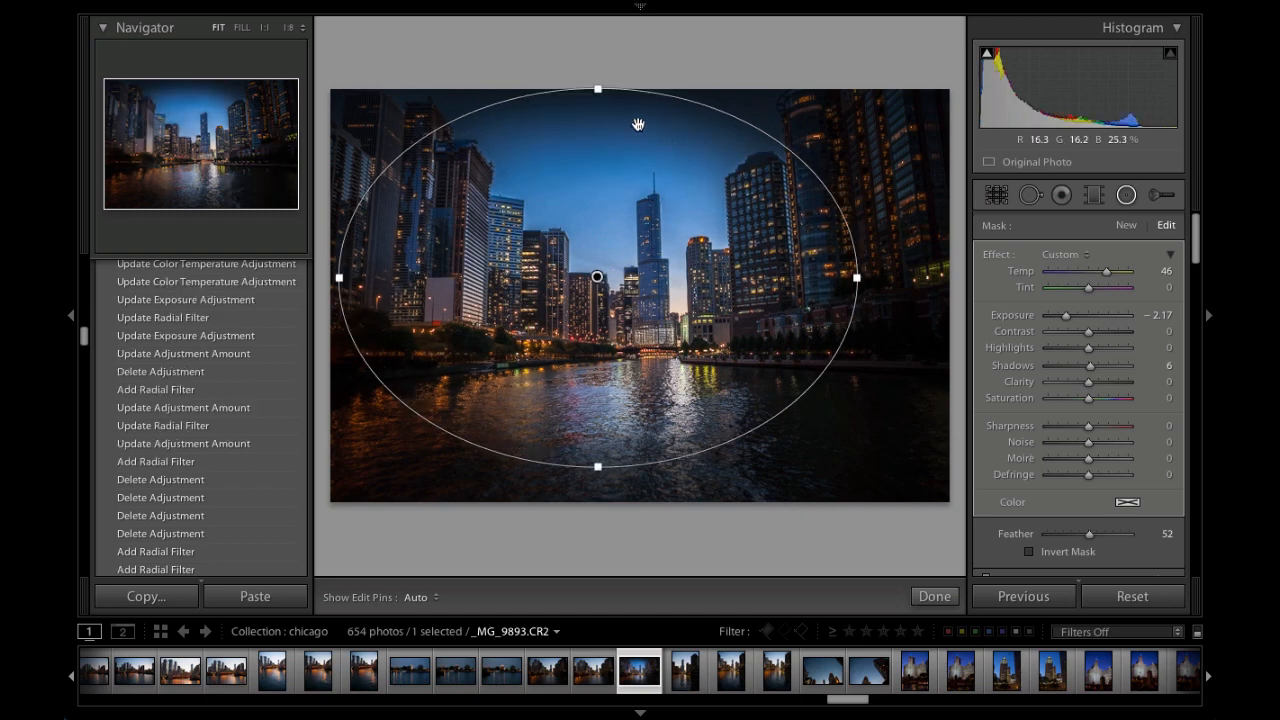
left_click_drag(597, 90, 597, 145)
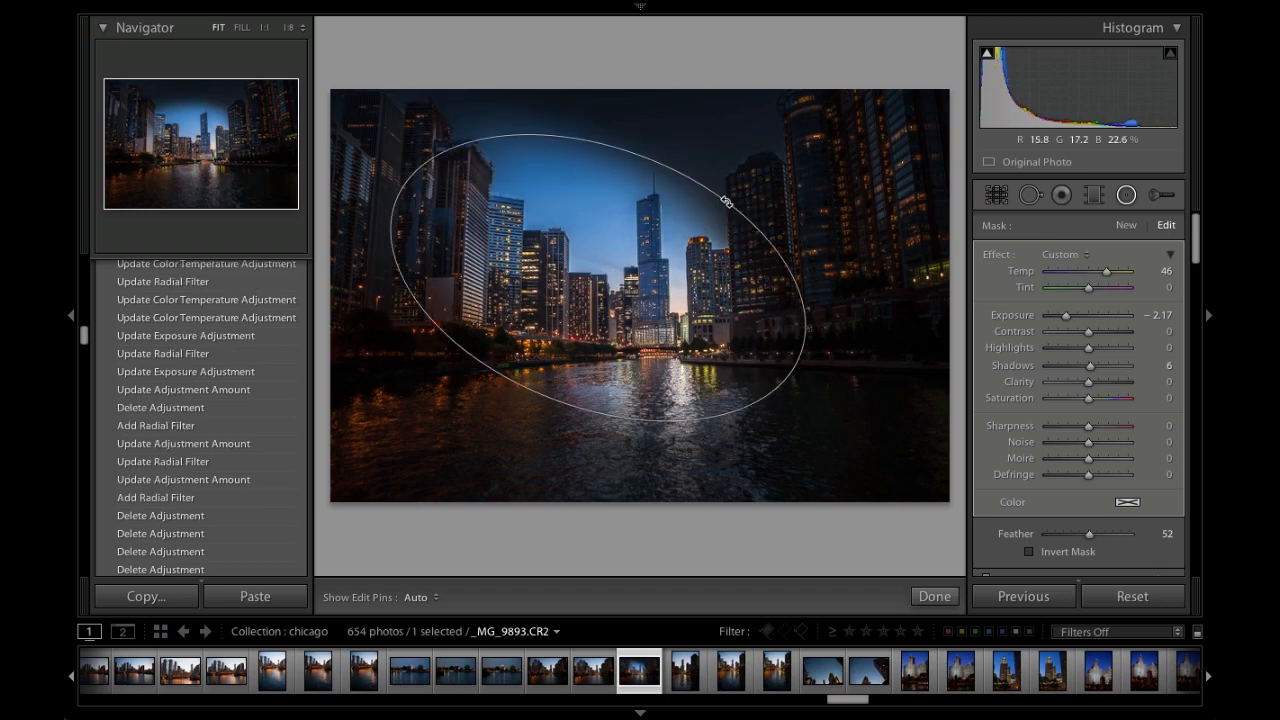
left_click_drag(725, 205, 655, 160)
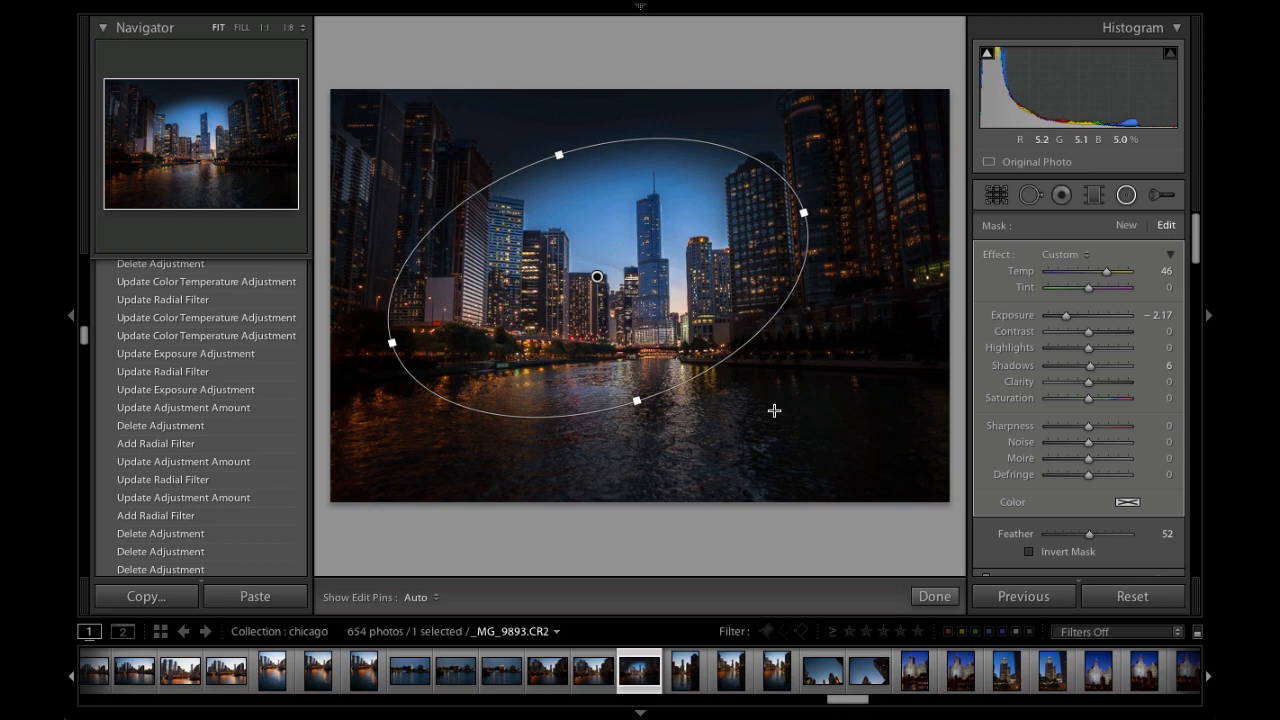
mouse_move(868, 466)
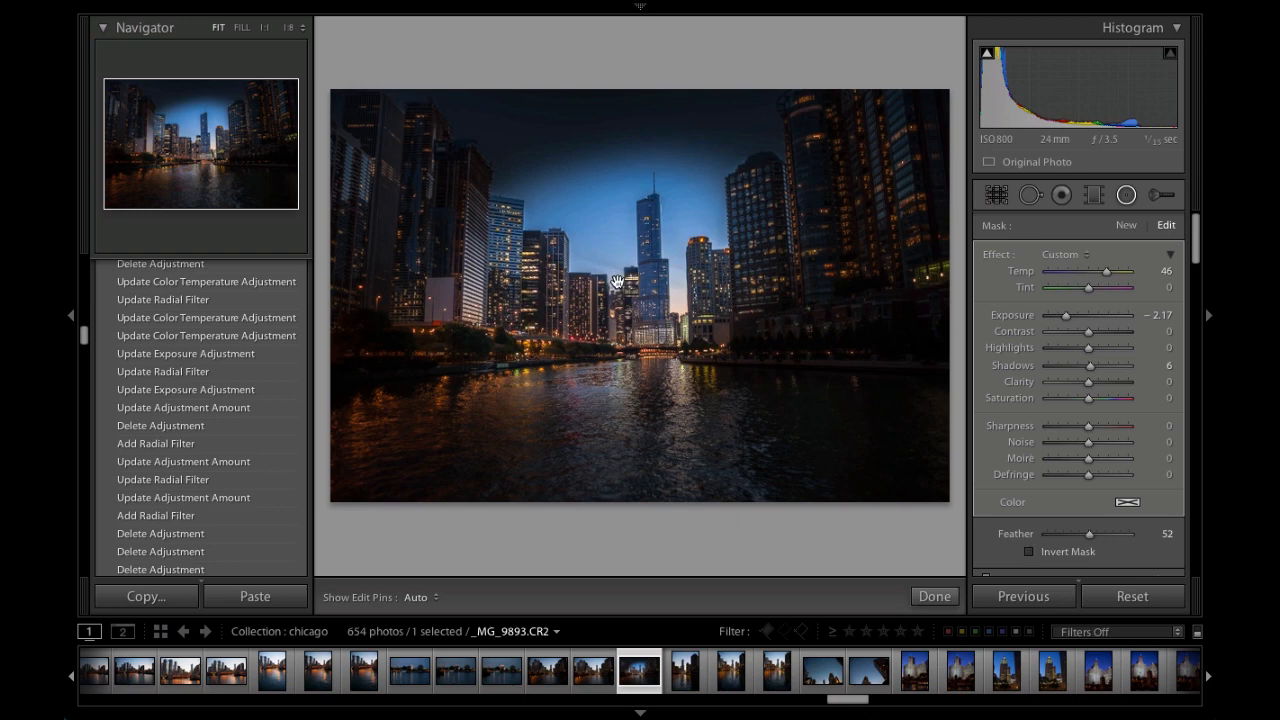
Step: Invert the mask, then brighten the oval interior to exposure 0.72 and warm it to temperature 100
left_click(596, 278)
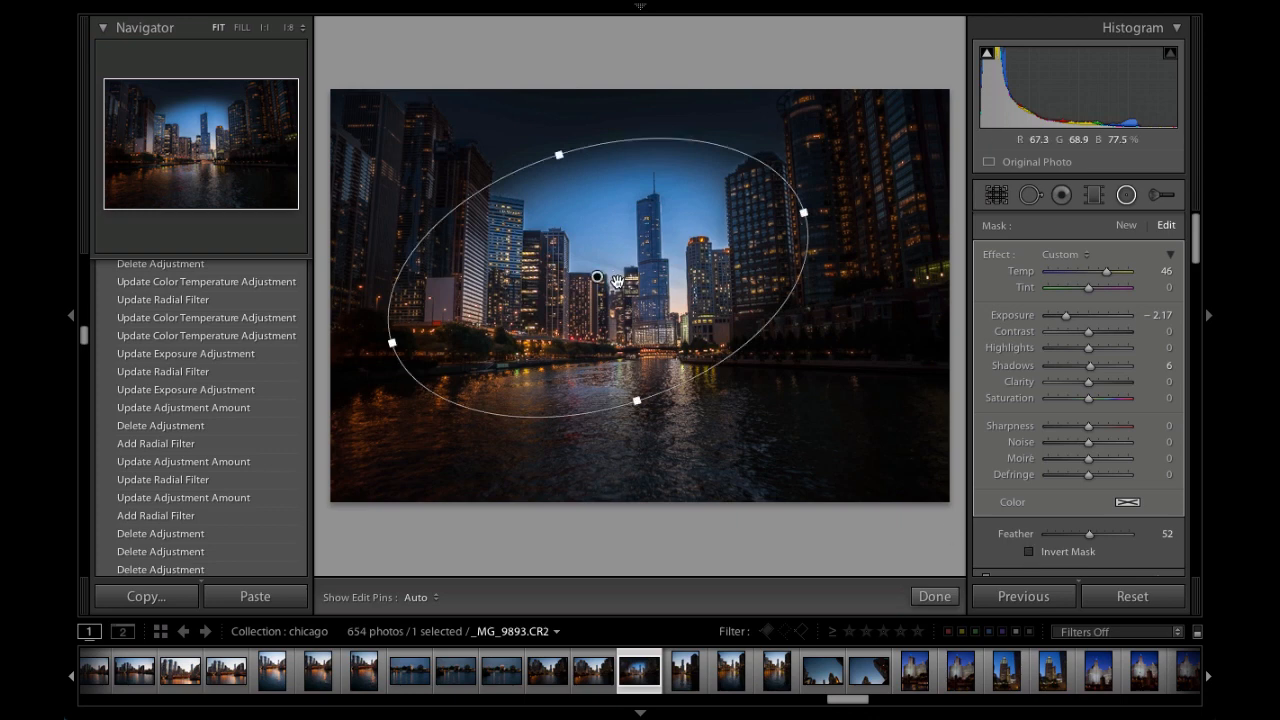
left_click(1029, 551)
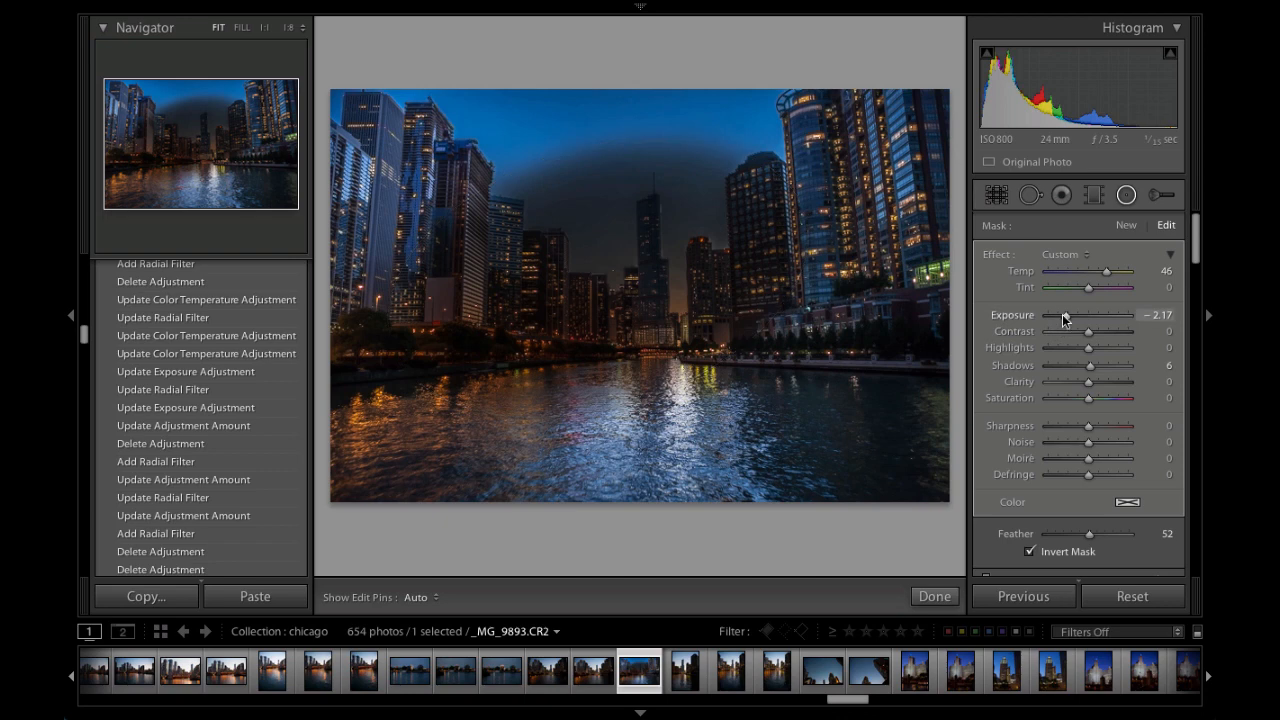
left_click_drag(1065, 314, 1095, 314)
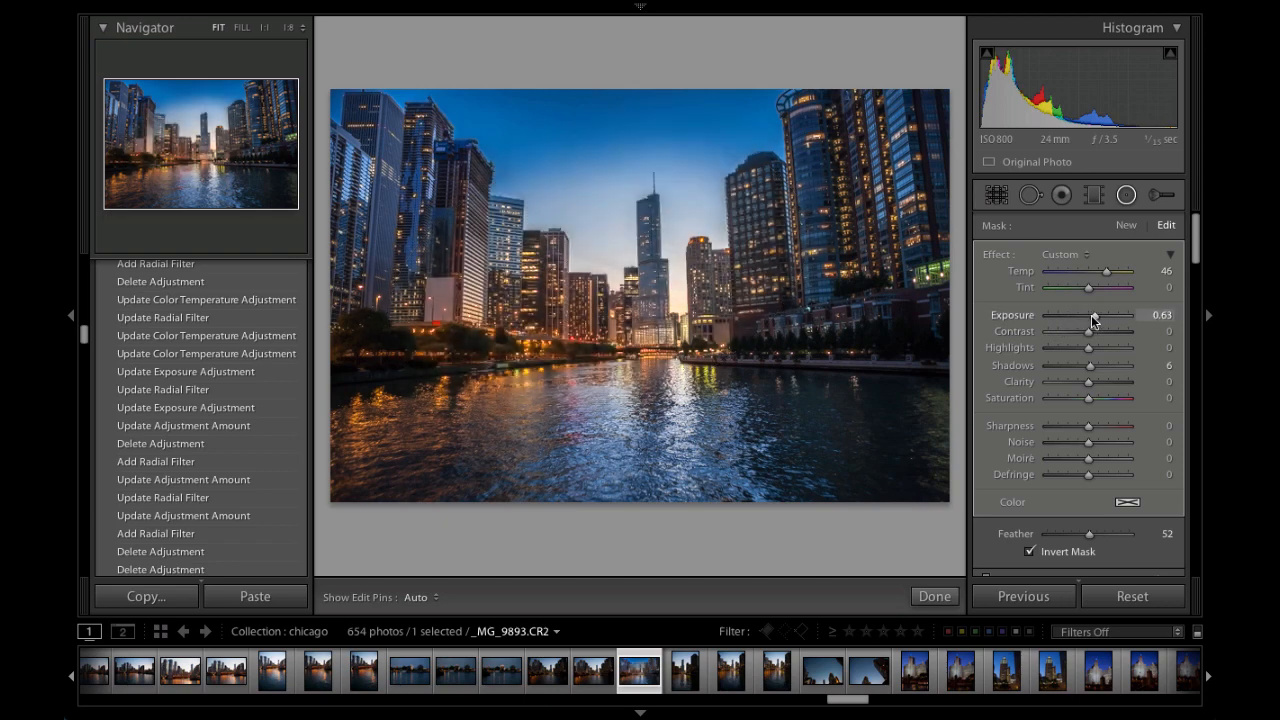
left_click_drag(1073, 315, 1085, 315)
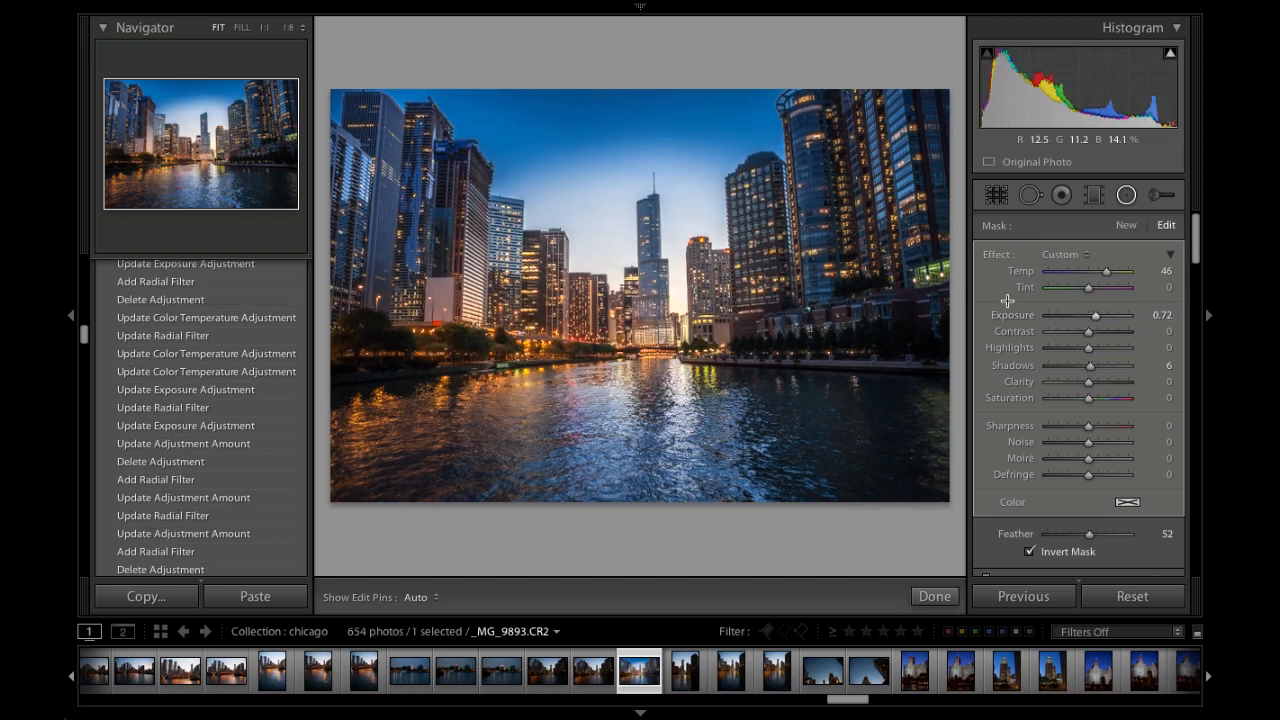
left_click_drag(1104, 271, 1123, 271)
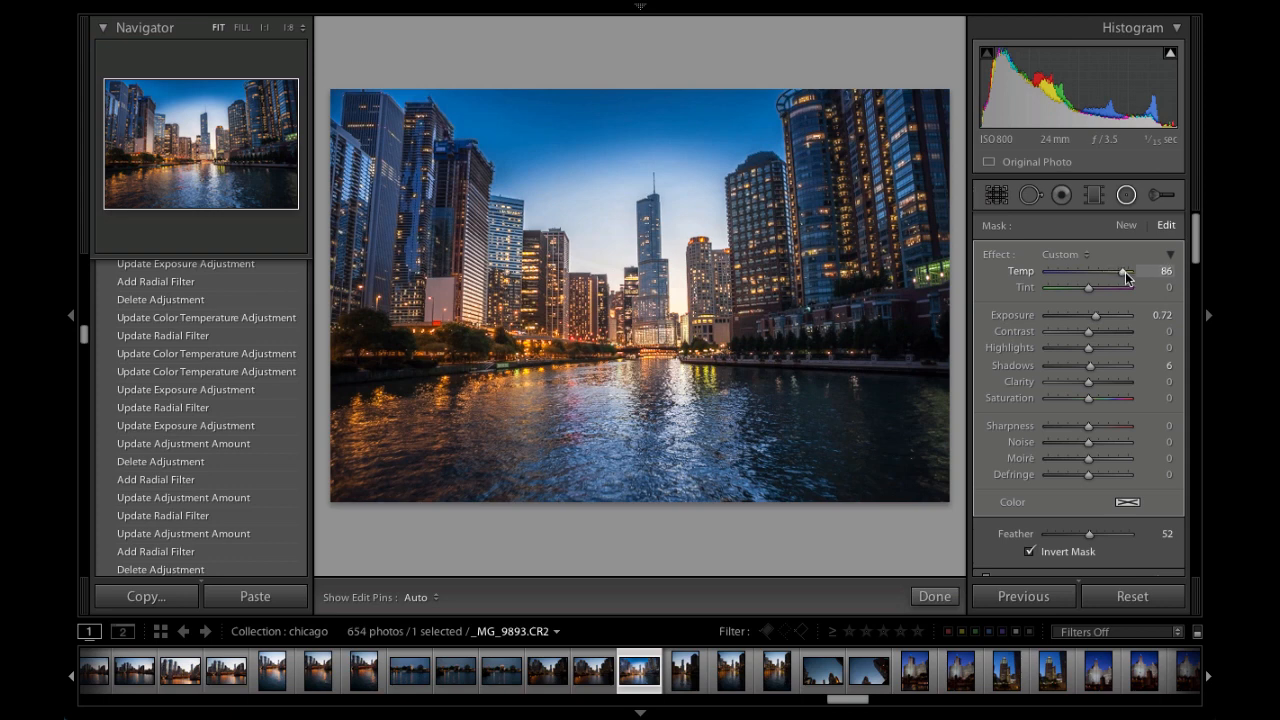
left_click_drag(1127, 272, 1135, 272)
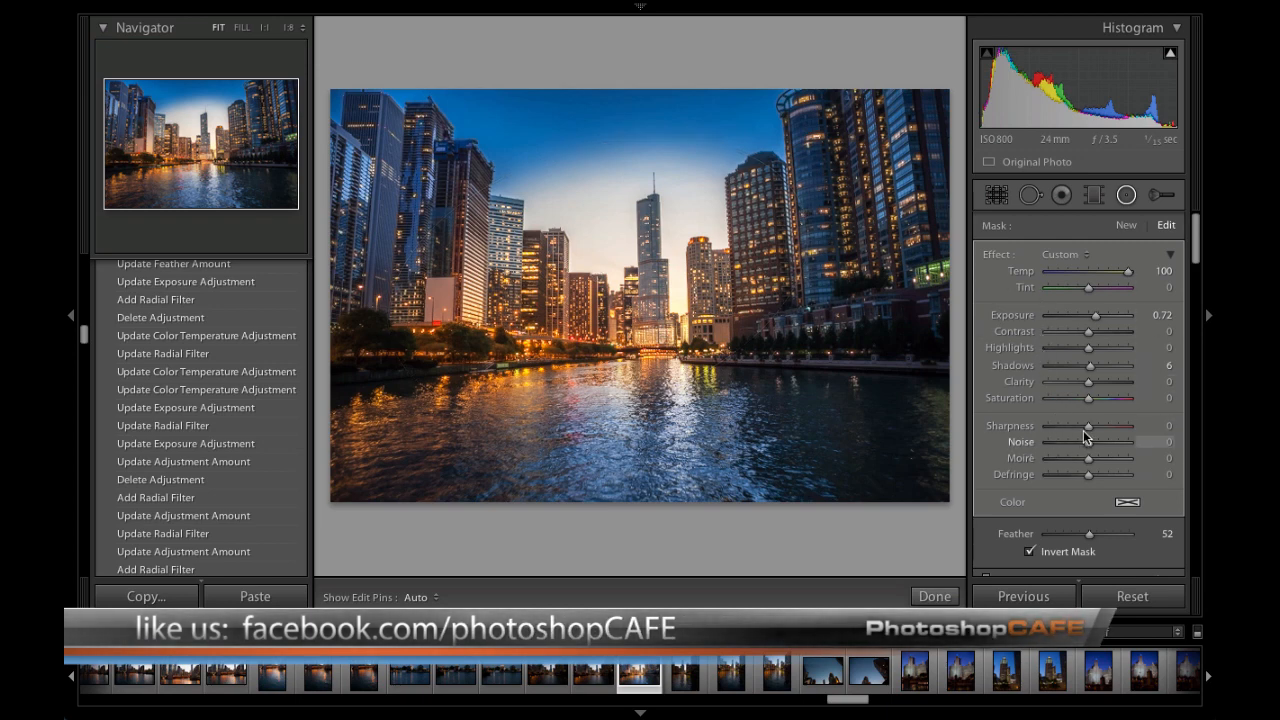
mouse_move(598, 294)
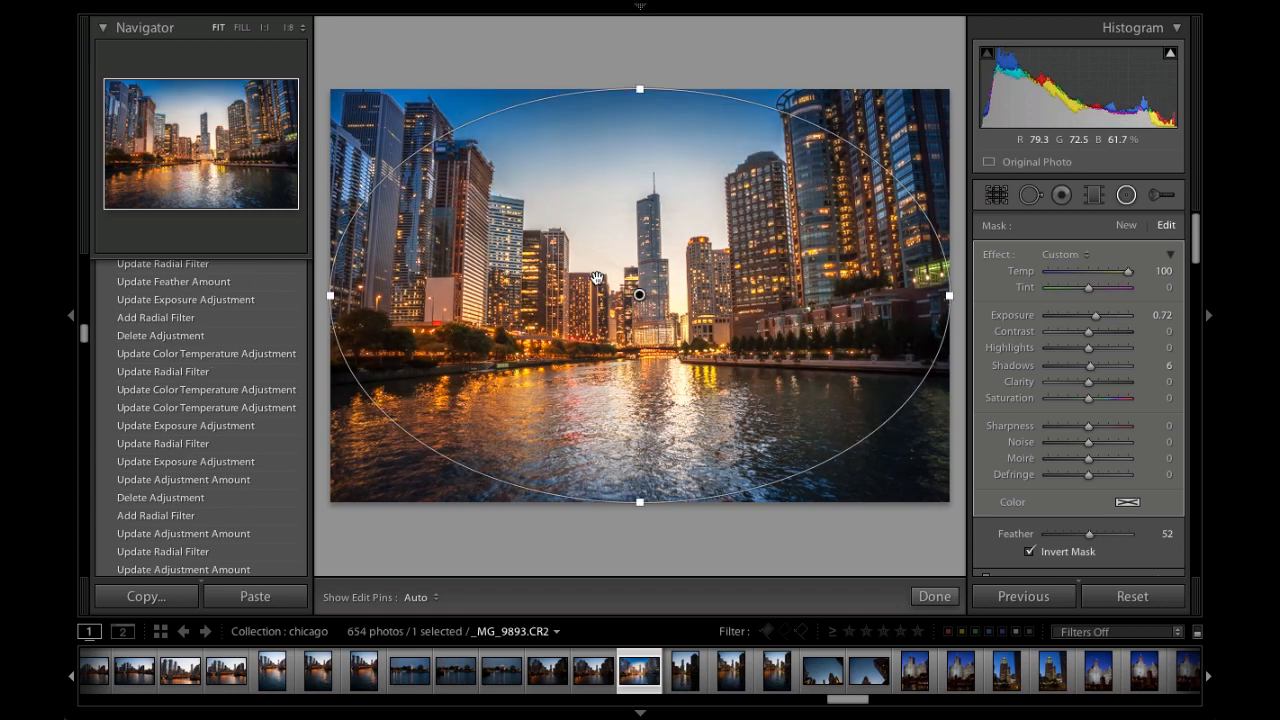
mouse_move(838, 148)
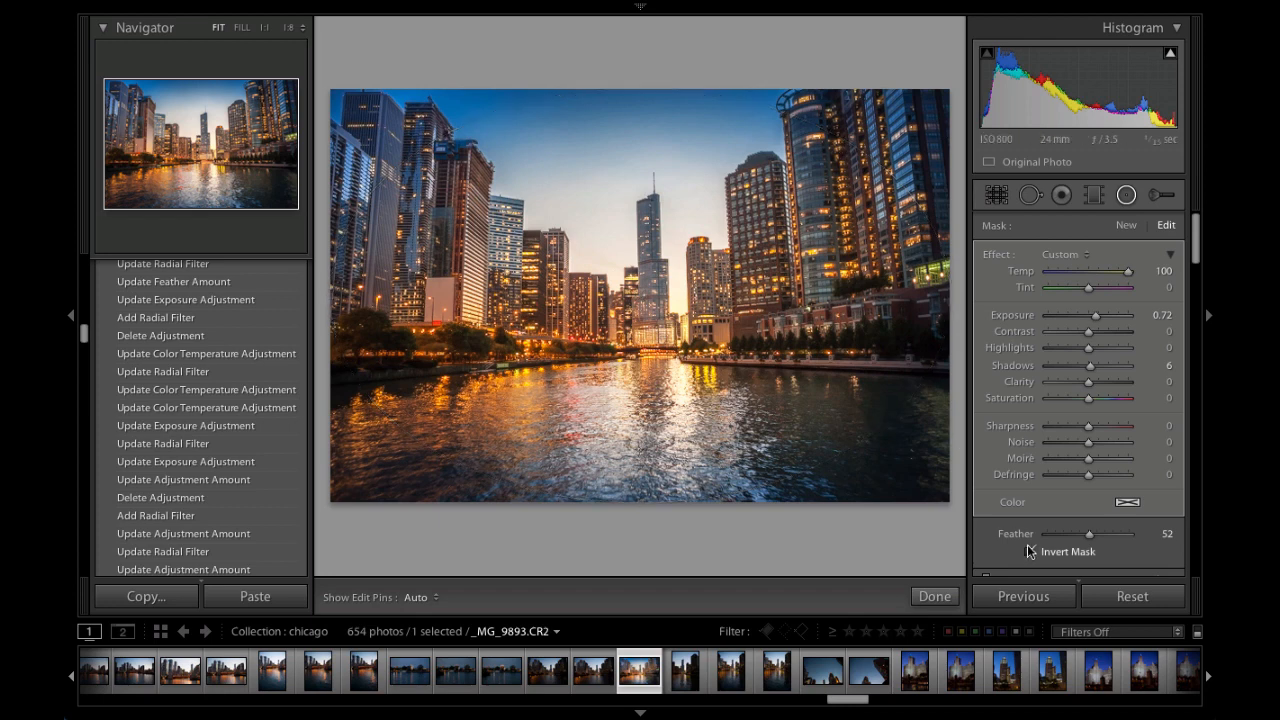
Step: Uninvert the mask and darken the photo's edges to exposure -1.09
left_click(1029, 551)
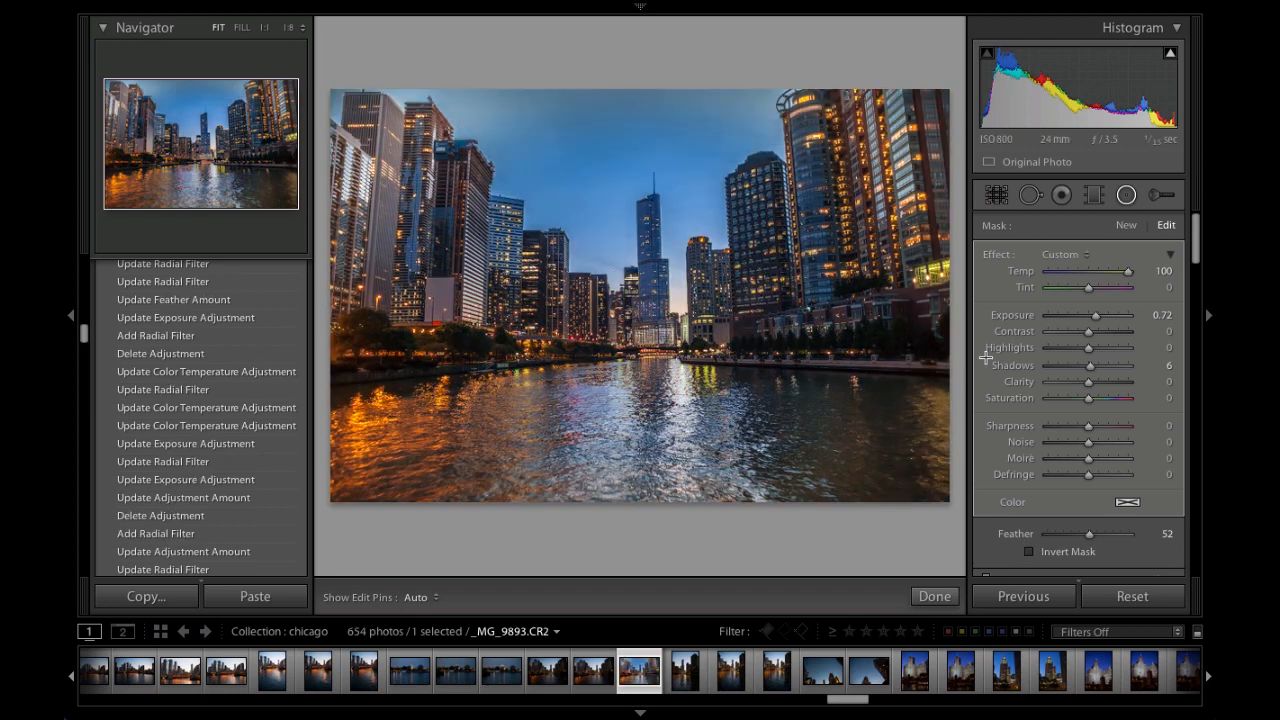
left_click_drag(1095, 315, 1075, 315)
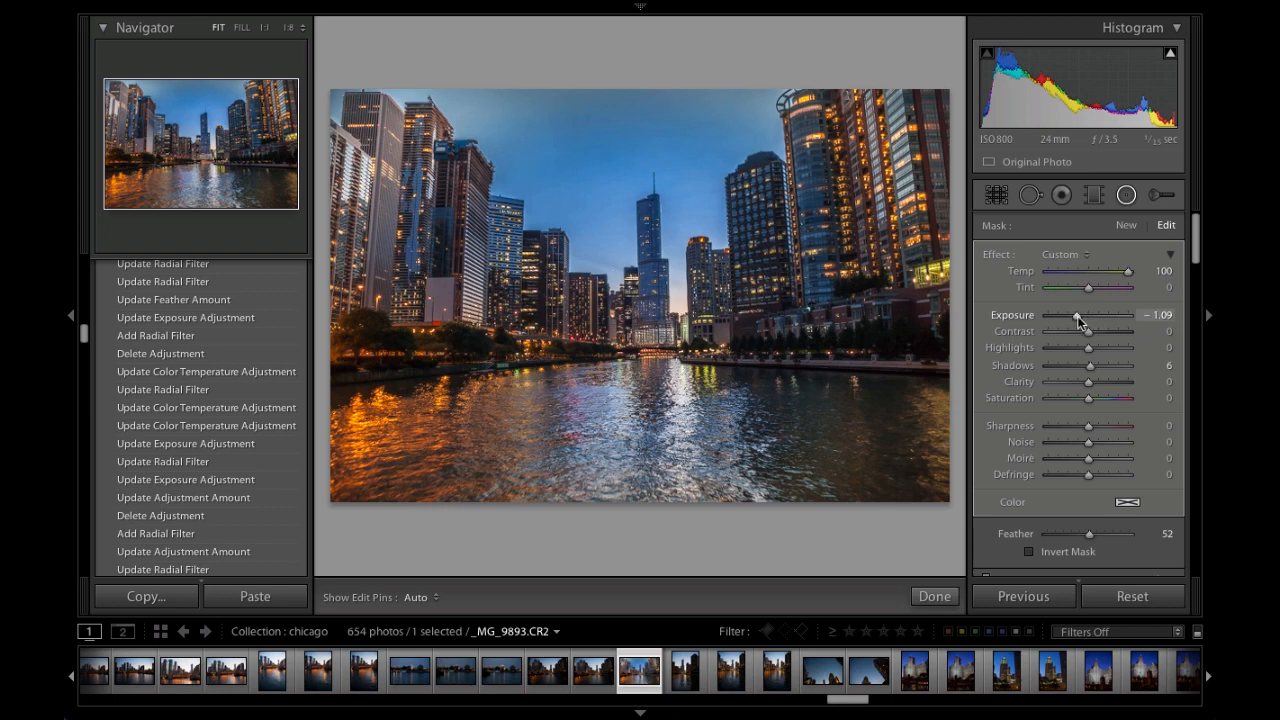
left_click_drag(1087, 315, 1067, 315)
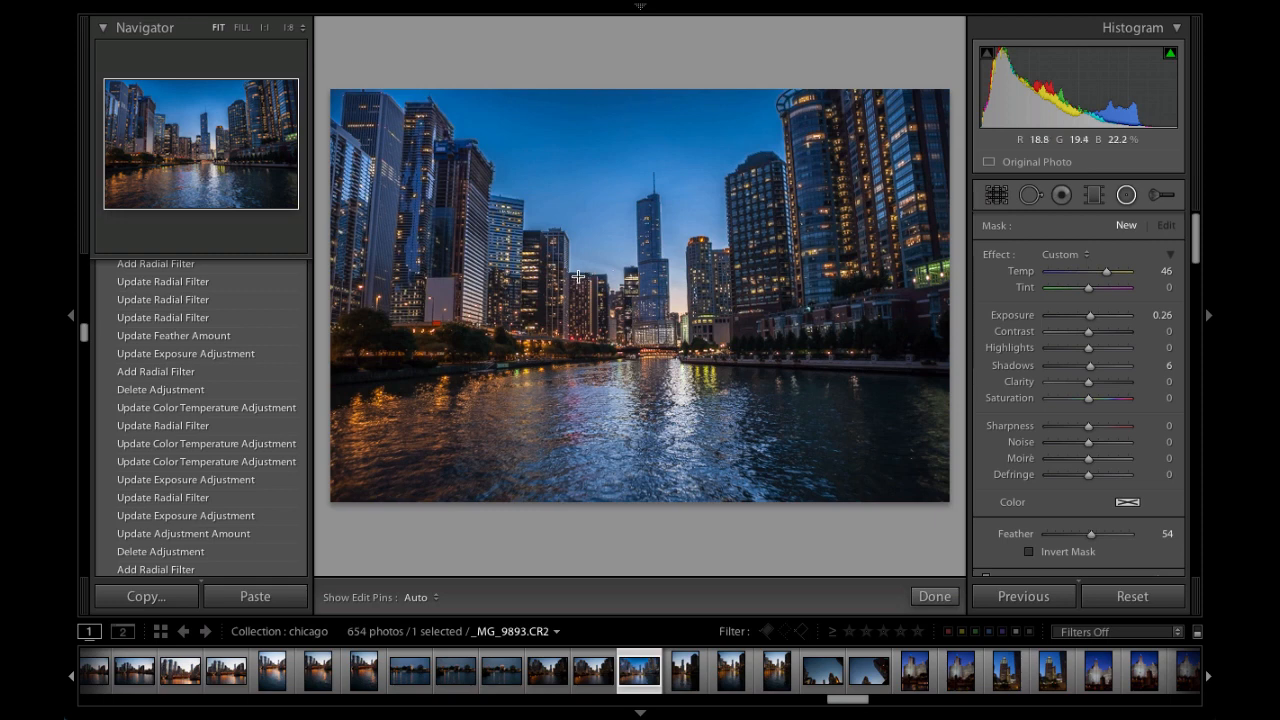
mouse_move(577, 275)
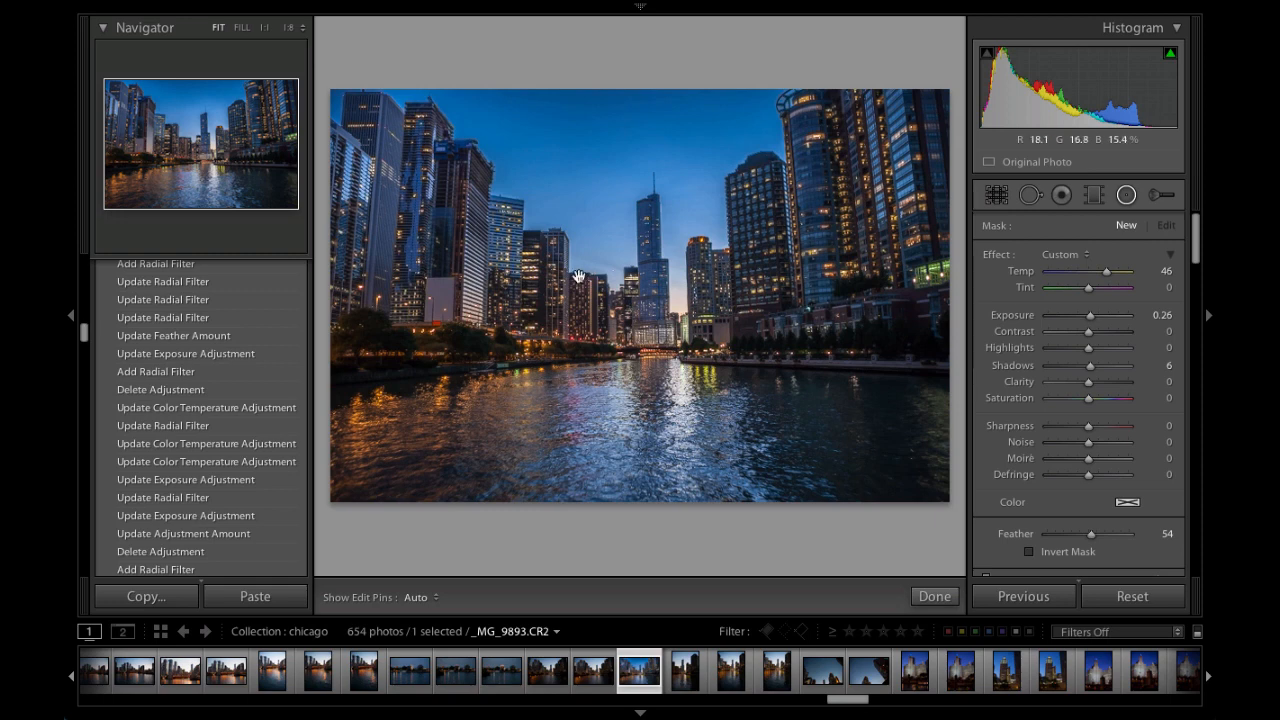
Step: Select the full-frame filter, test a cool -94, then warm the edges to temperature 88
left_click(639, 294)
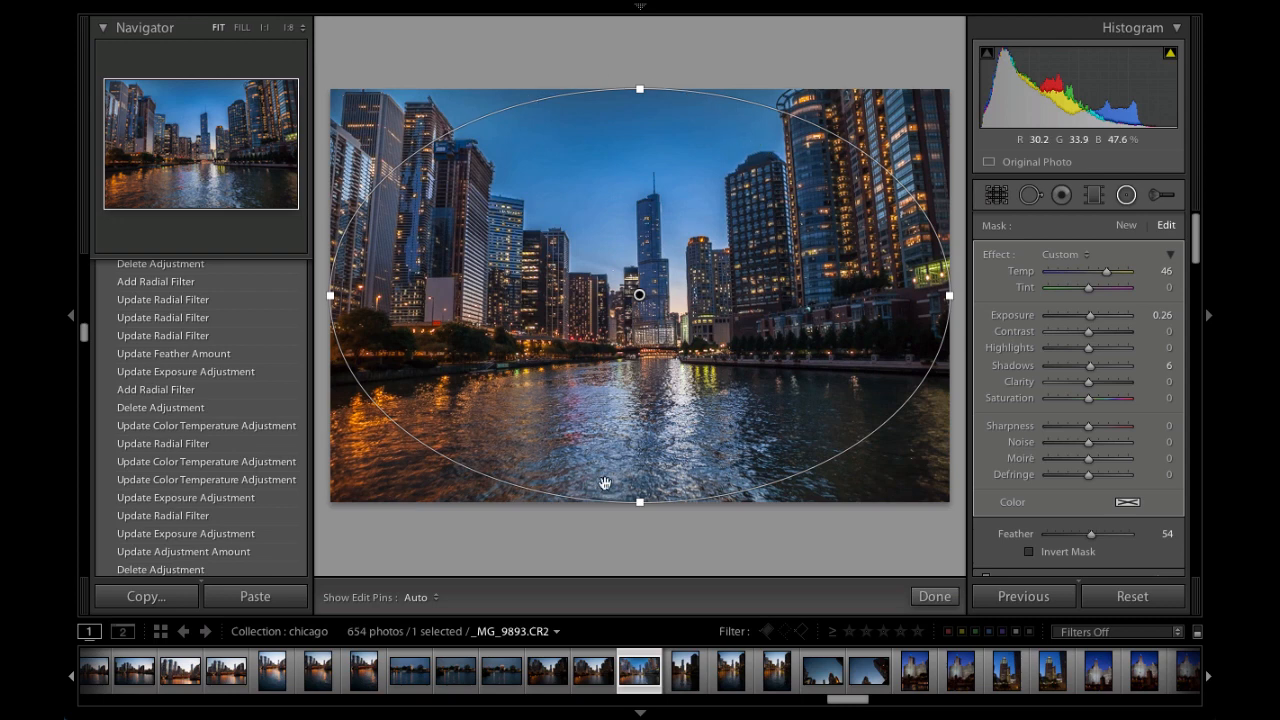
mouse_move(536, 173)
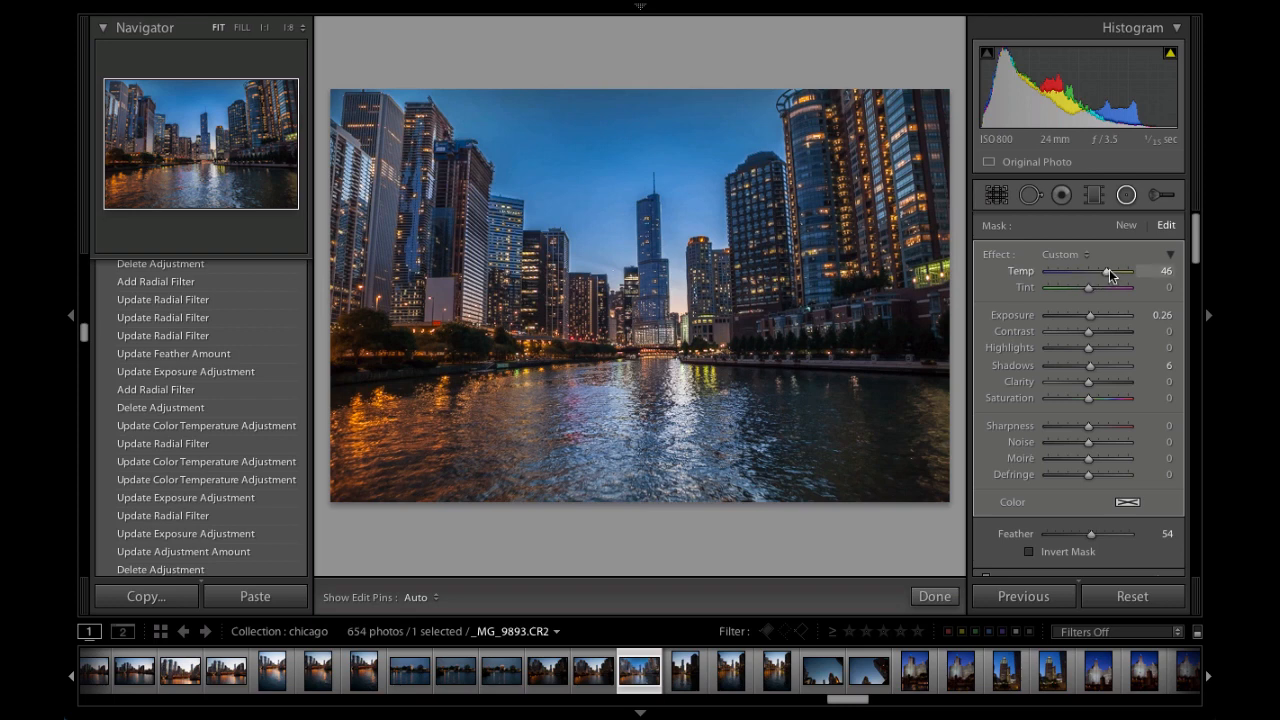
left_click_drag(1108, 272, 1055, 272)
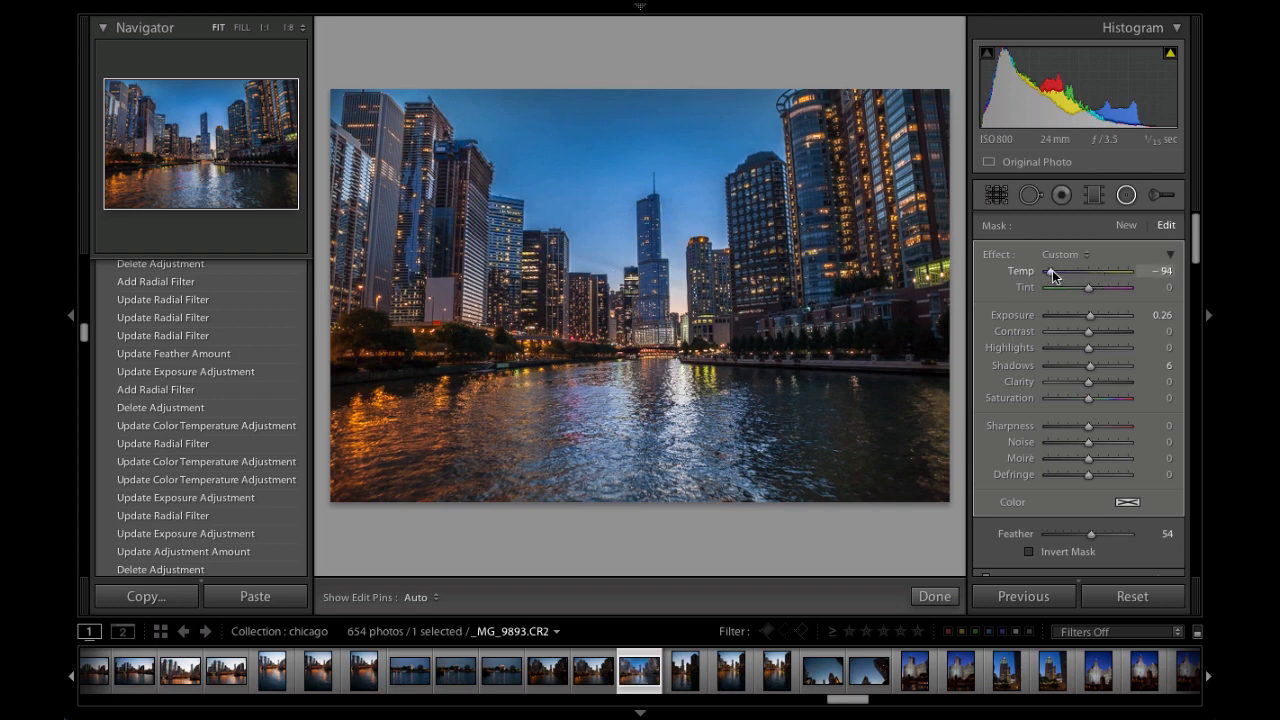
left_click_drag(1055, 271, 1125, 271)
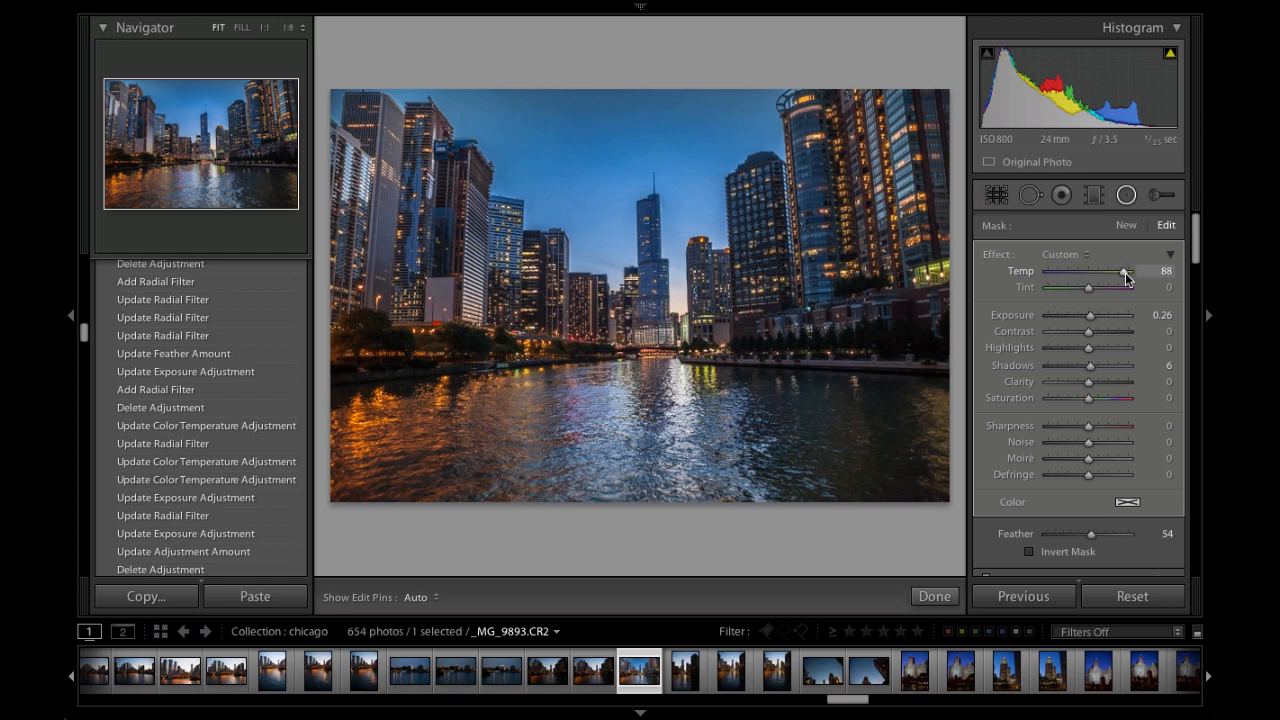